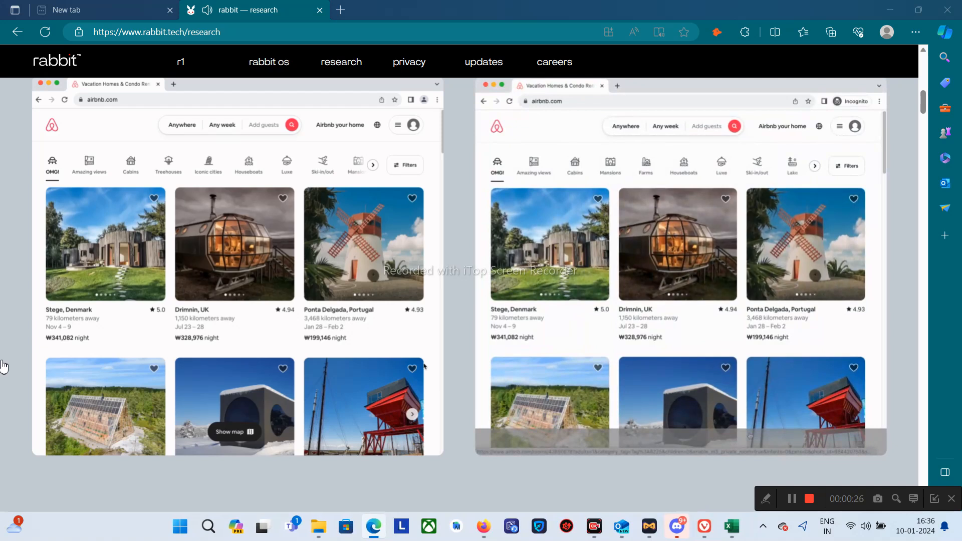
mouse_move(241, 497)
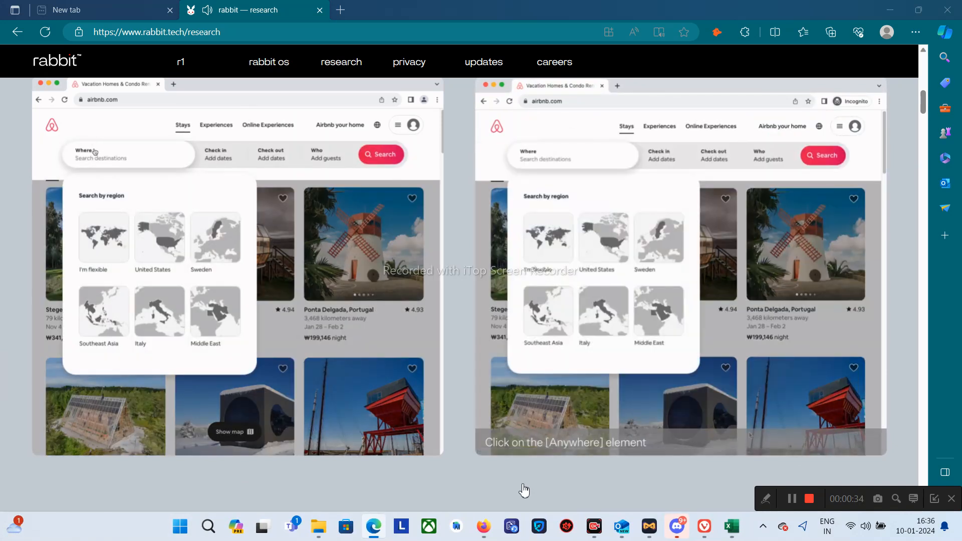
Enter 'ba' as the destination and run the Barcelona stay search in the demo
type("ba")
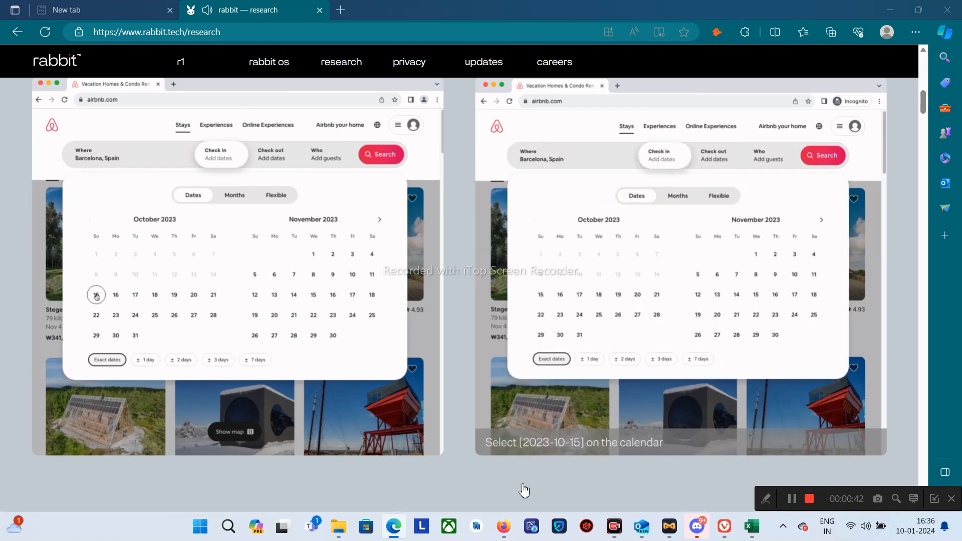
left_click(96, 295)
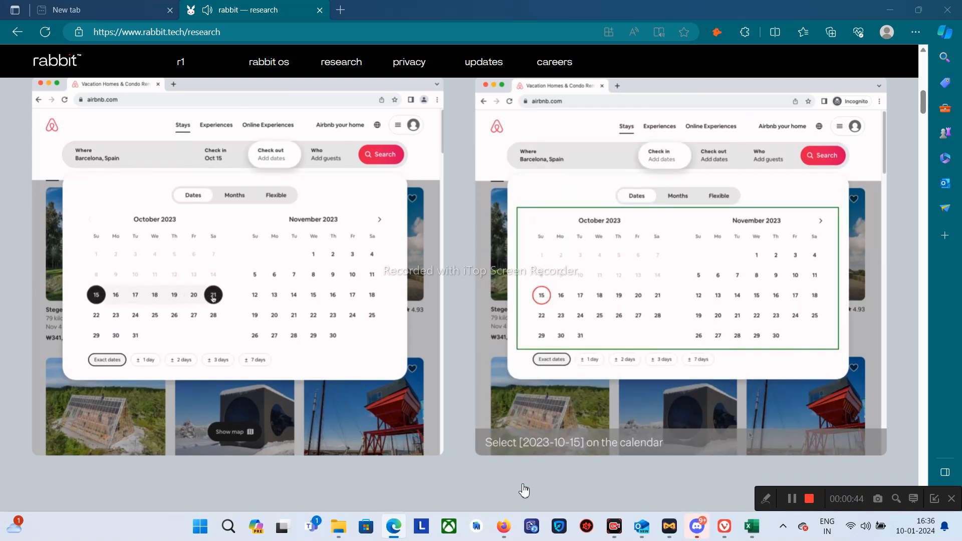
left_click(657, 295)
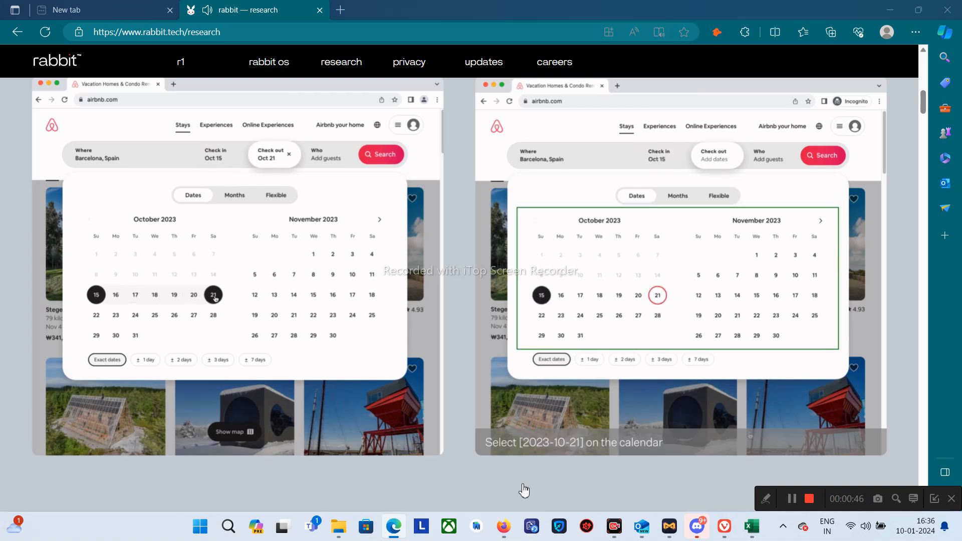
left_click(657, 295)
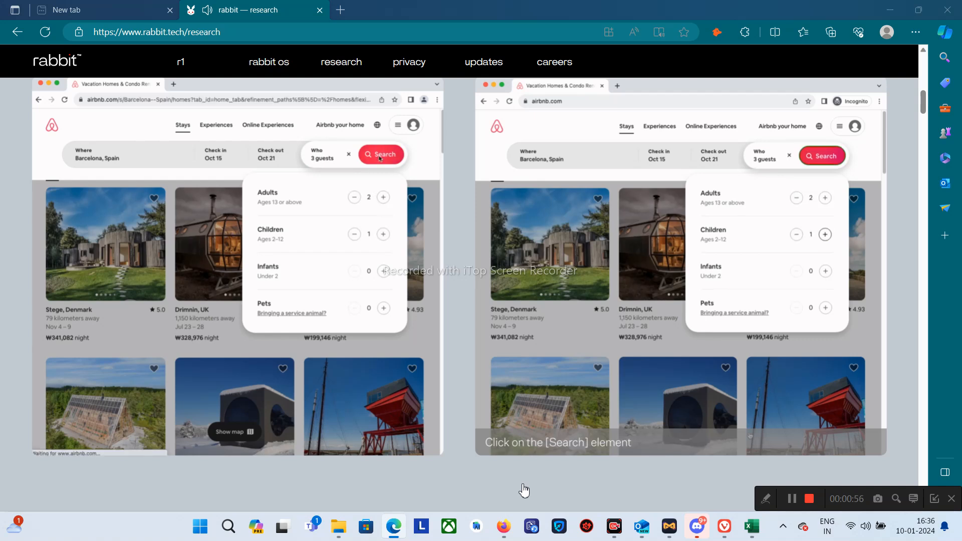
Apply the search filters with a 100000 price value and show the filtered stays
left_click(380, 154)
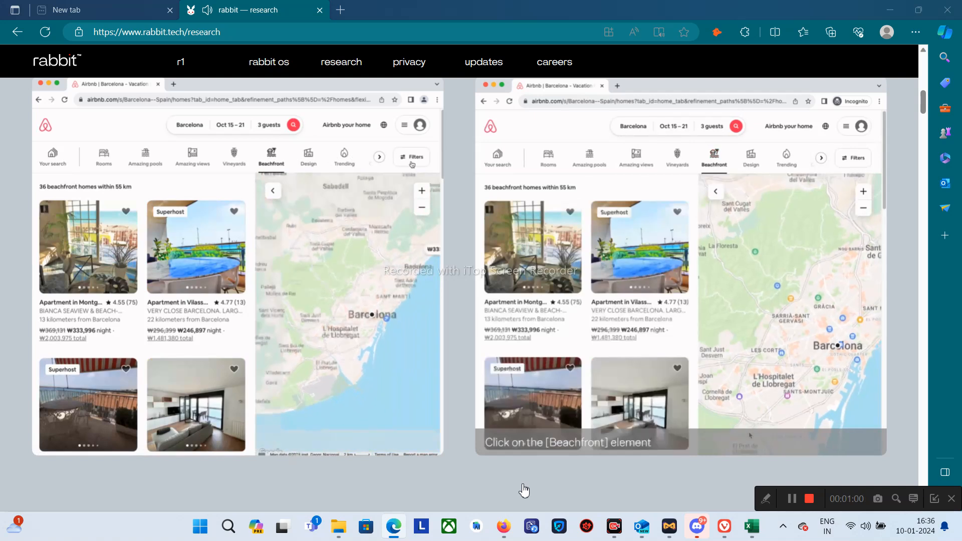
left_click(411, 157)
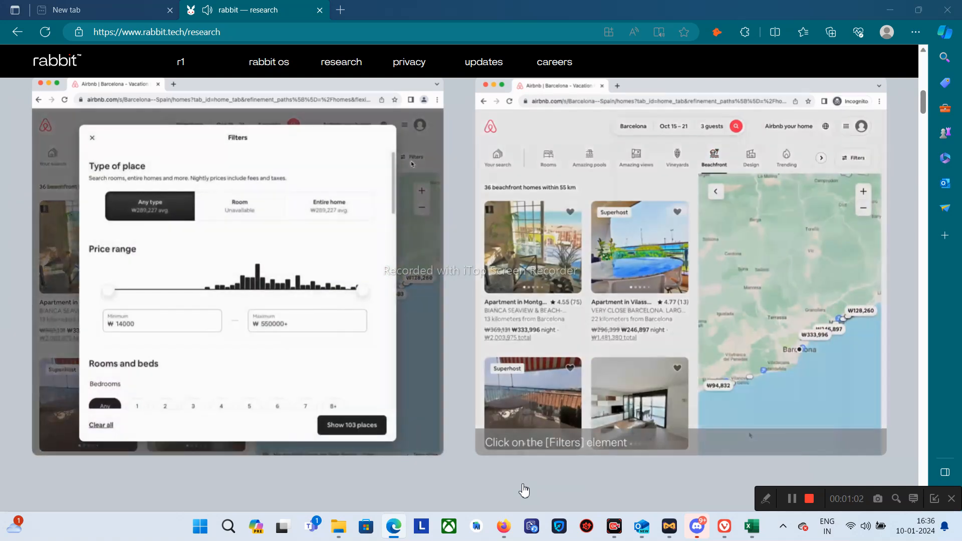
left_click(329, 205)
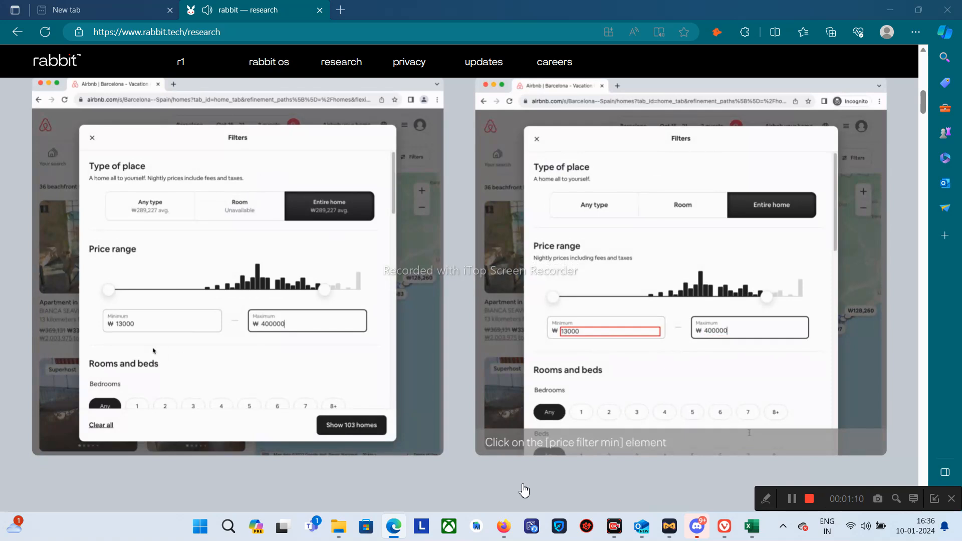
type("100000")
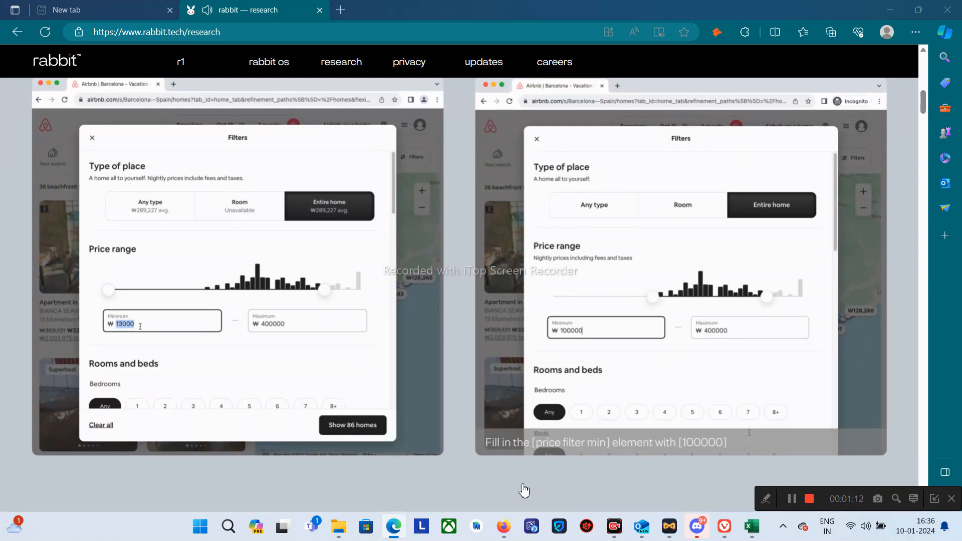
type("100000")
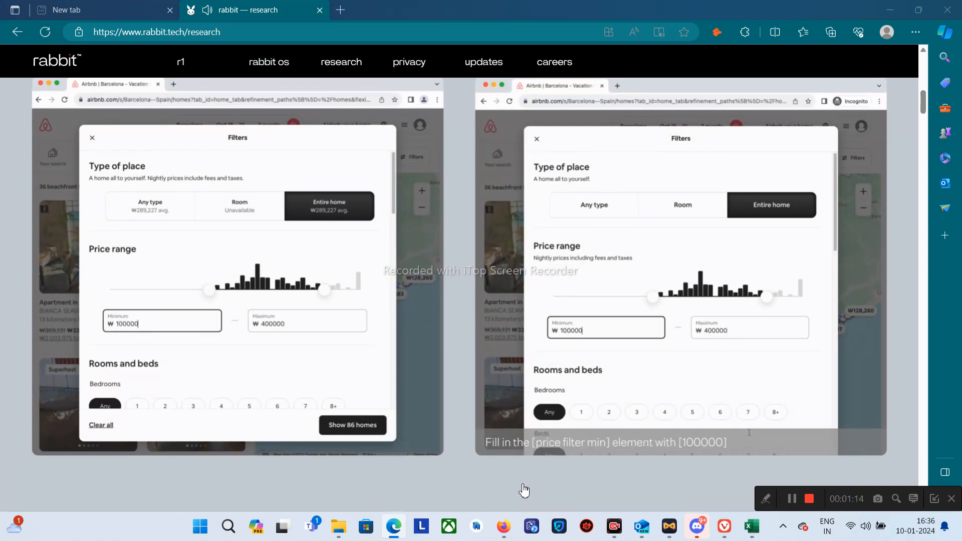
left_click(164, 407)
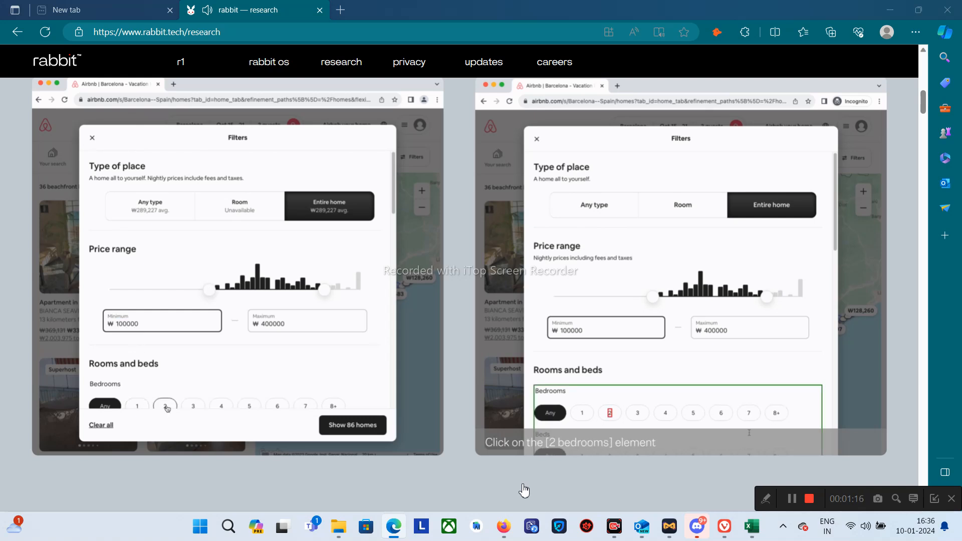
left_click(609, 413)
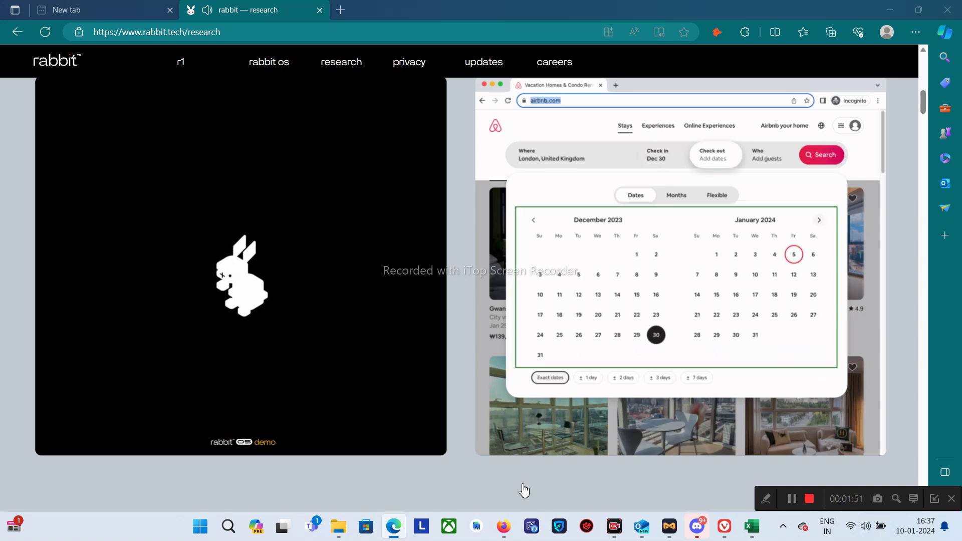
Move past the demo down to the 'training the most popular apps' rabbit factory illustration
left_click(767, 154)
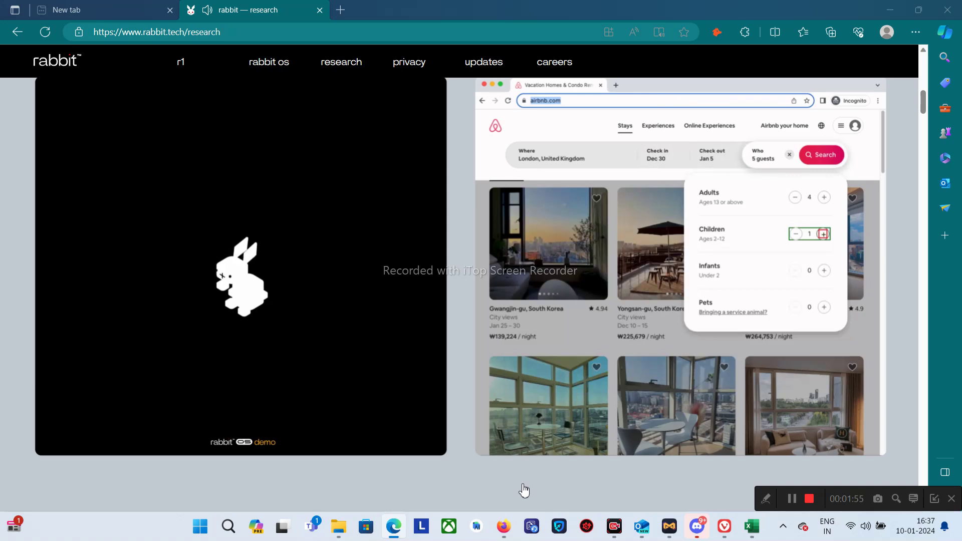
left_click(822, 155)
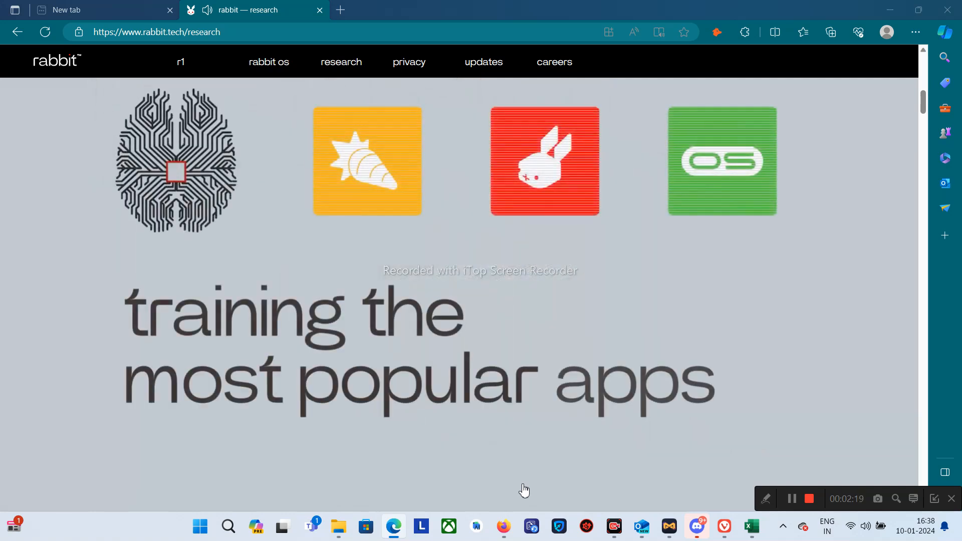
scroll("down", 3)
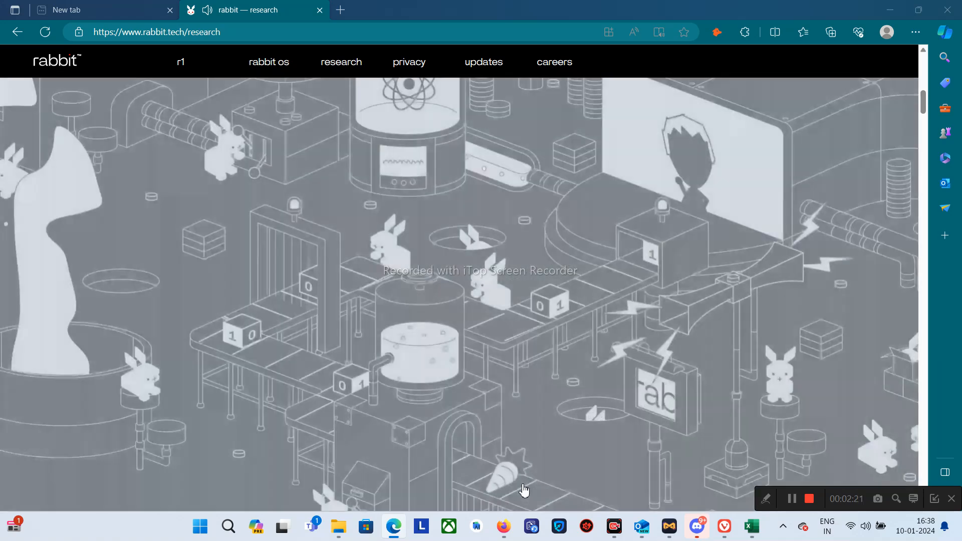